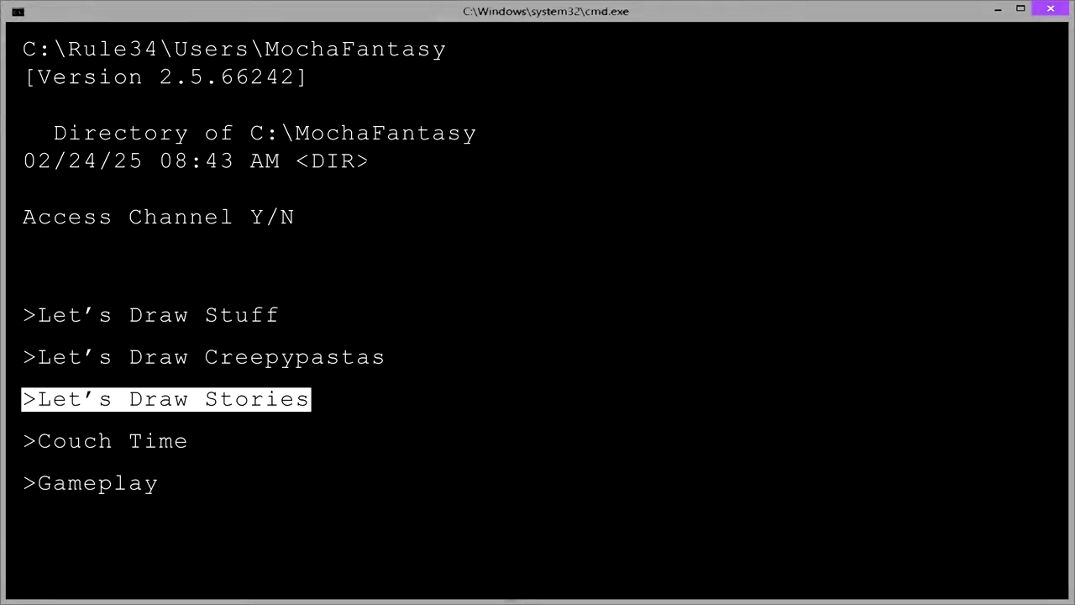
Bring the Blood Feather P1.psd window with its blue stick-figure sketch forward beside references.psd
left_click(165, 398)
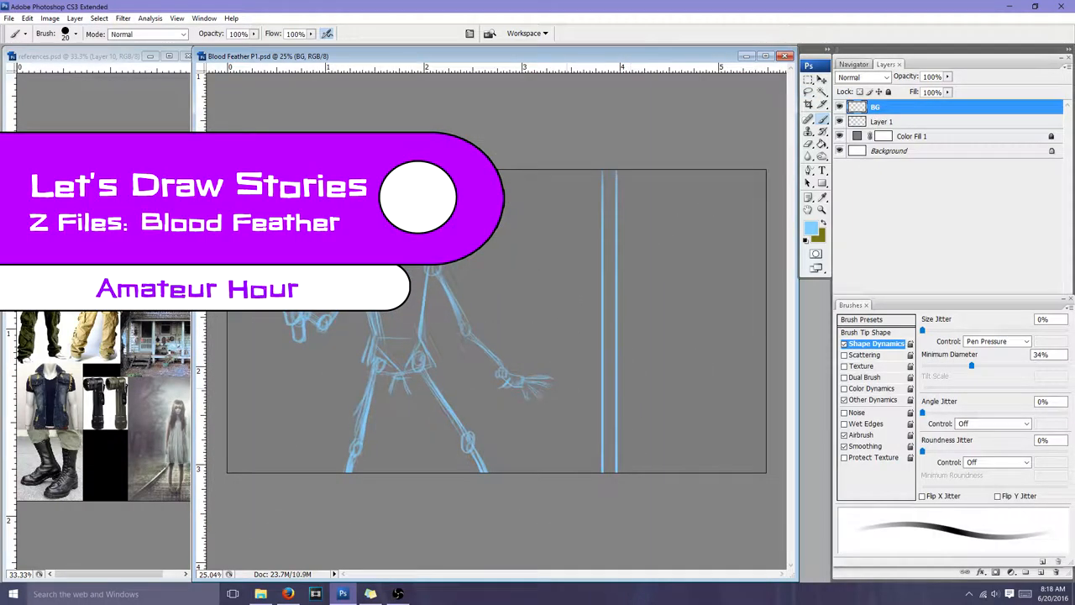
Sketch the boy, the long-haired girl and the vertical plank bars, then hide Layer 1
left_click(882, 121)
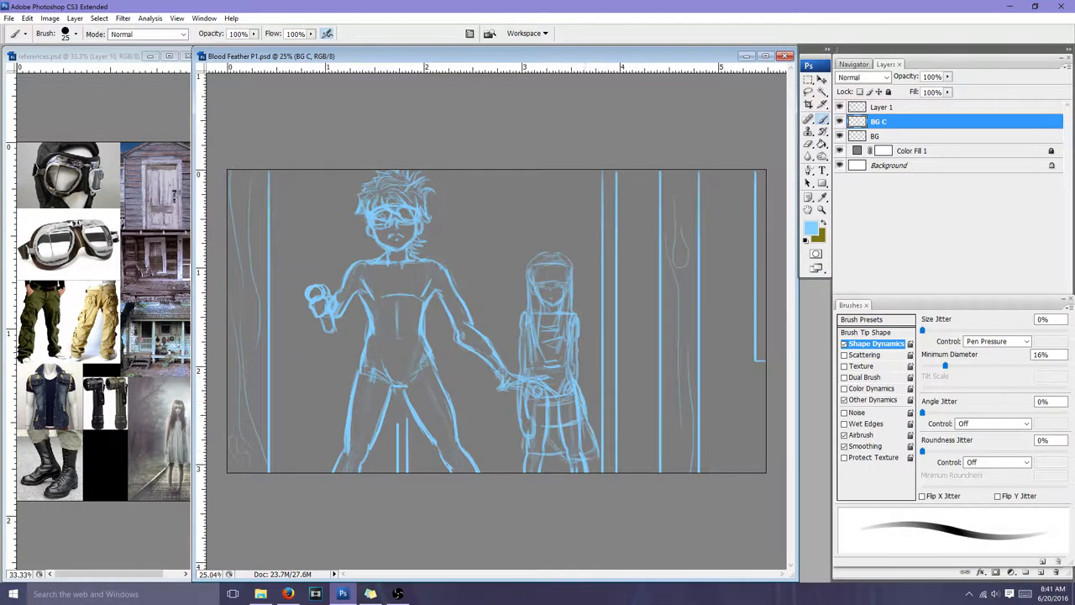
left_click(882, 106)
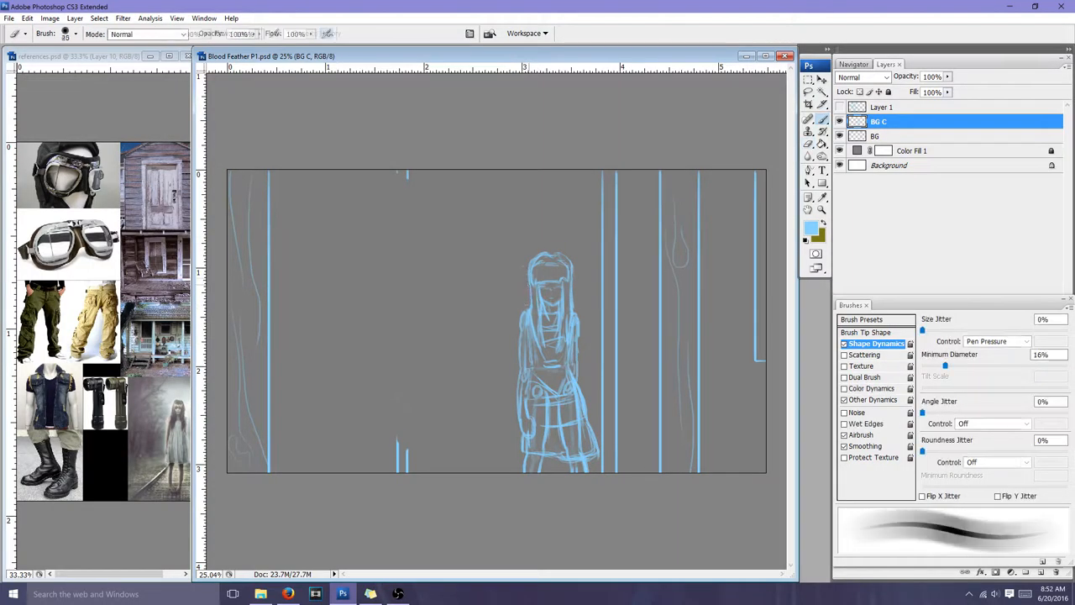
On a new Layer 1 with other layers hidden, ink dark goggle and face outlines
left_click(808, 132)
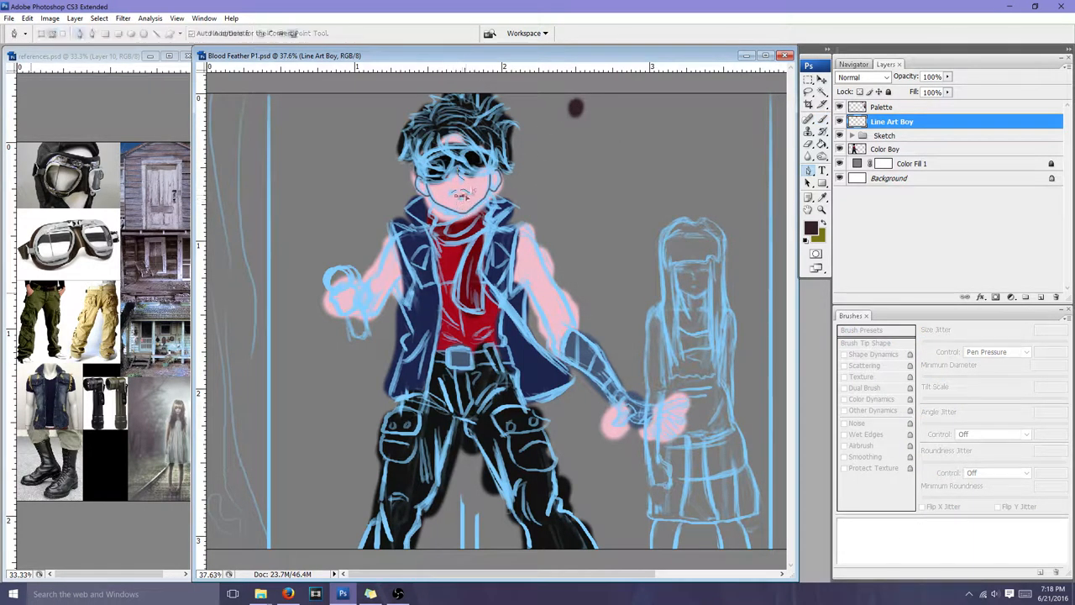
left_click(887, 149)
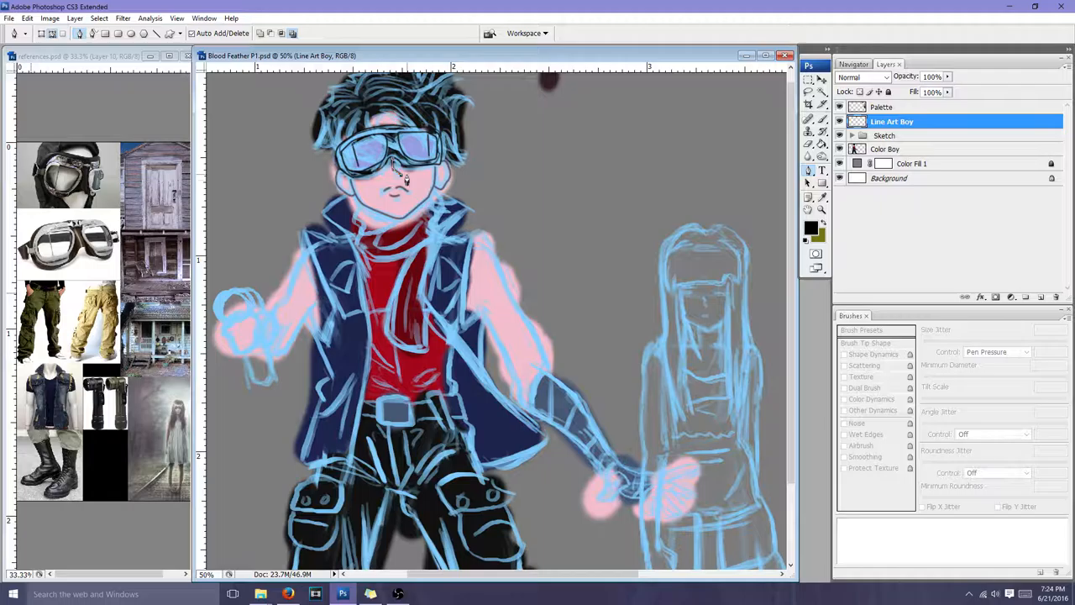
left_click_drag(412, 176, 403, 227)
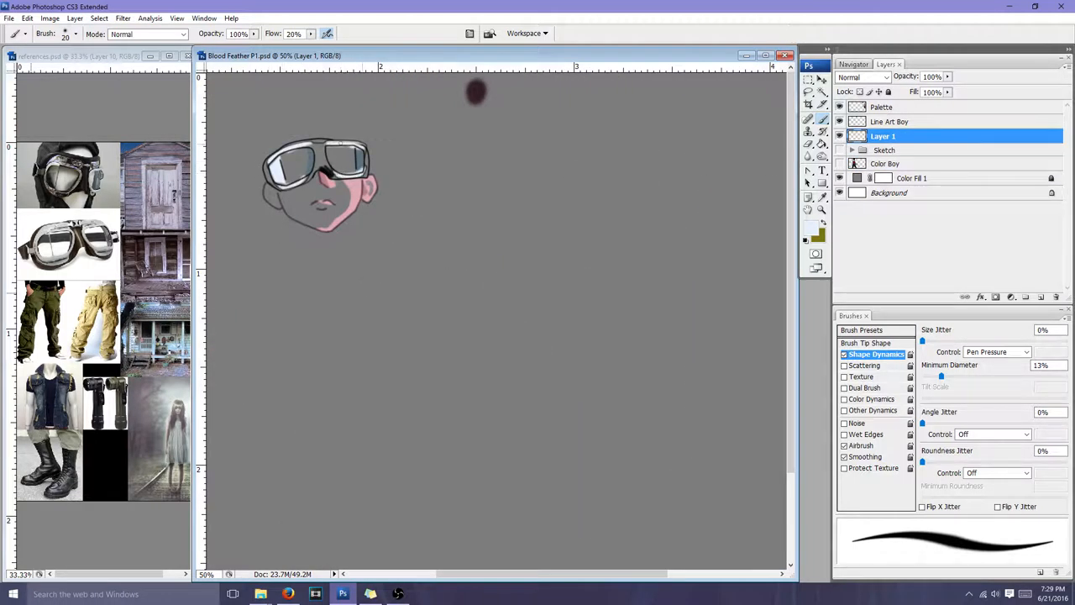
Reshow the colour layers and paint black goggle frames with lavender lenses
left_click(888, 163)
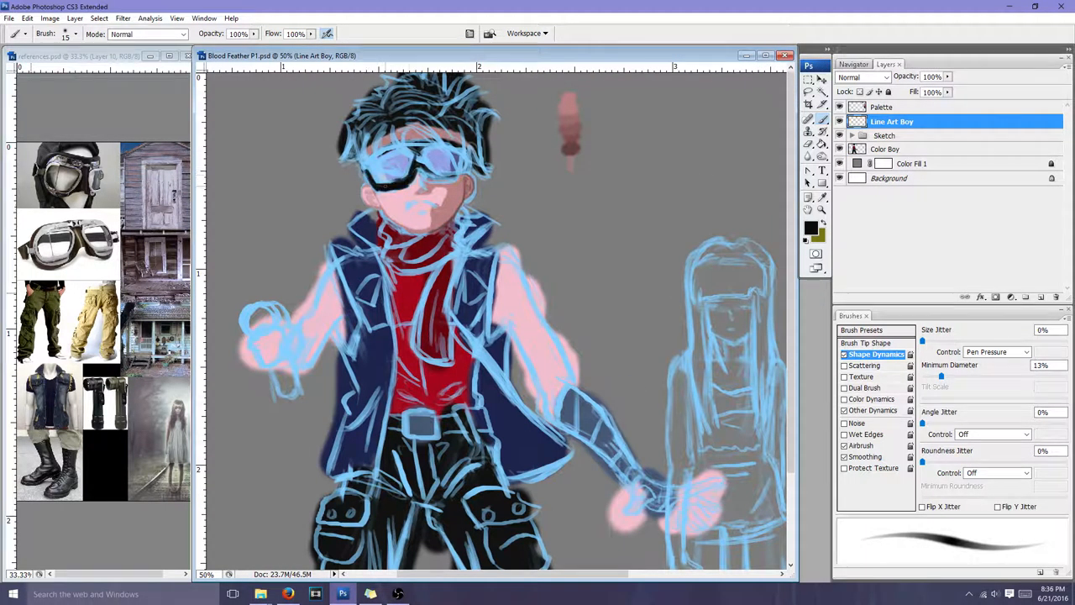
left_click(403, 168)
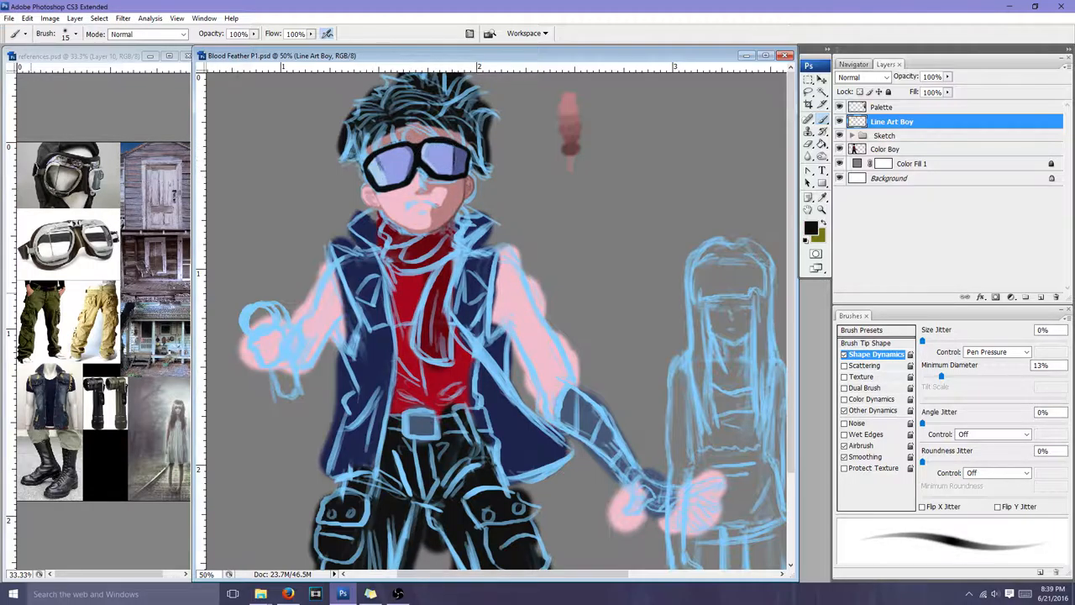
left_click(420, 214)
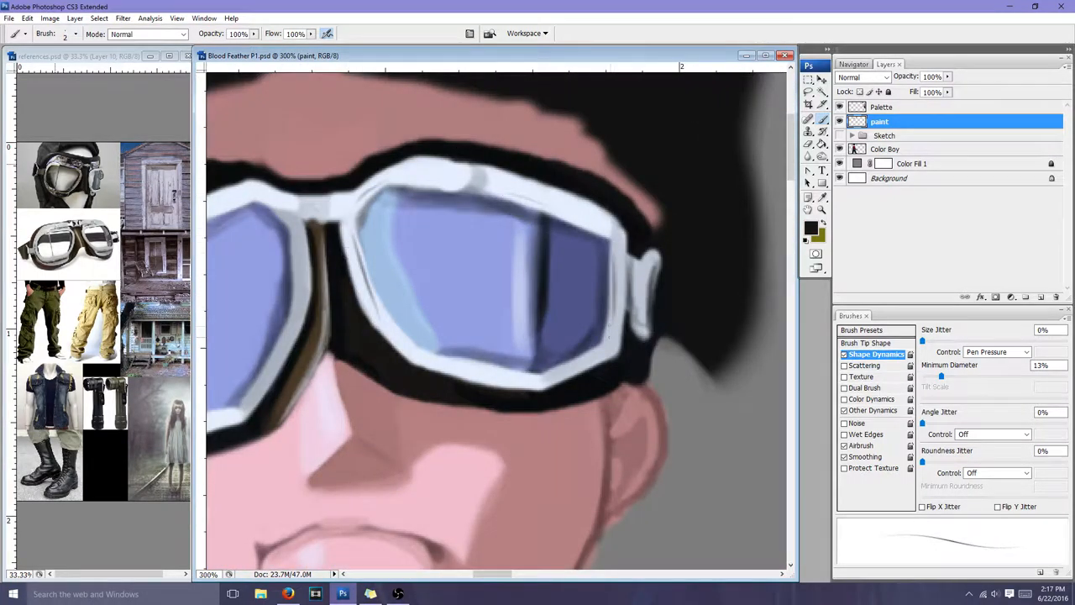
Render shaded white goggles, face shading and a deep red scarf with pale pink highlights
left_click(886, 149)
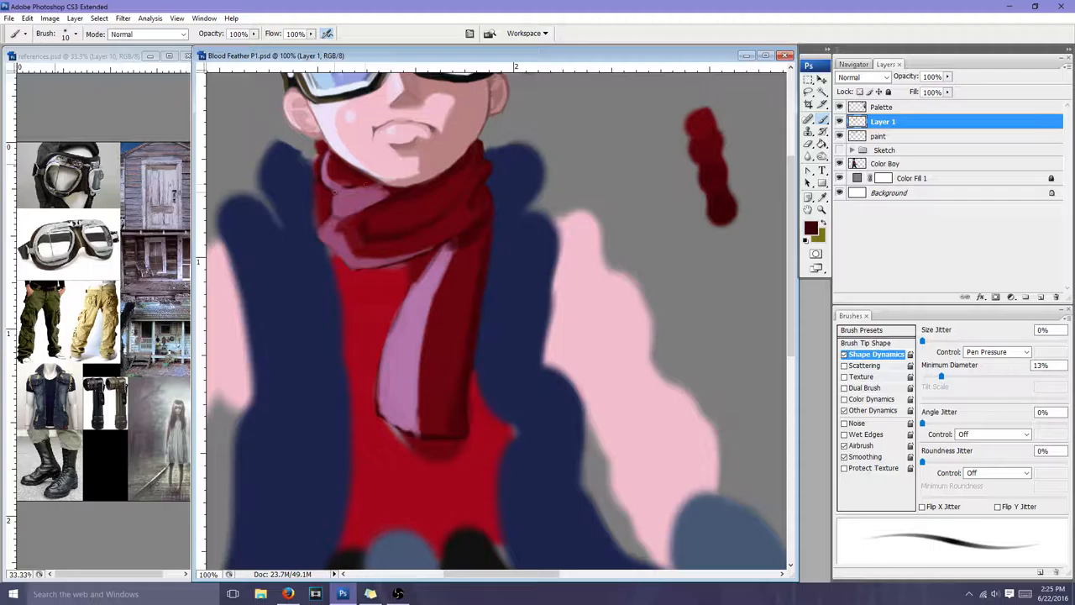
Paint a column of brown, pale pink and blue swatch strips on the Palette layer
left_click(361, 226)
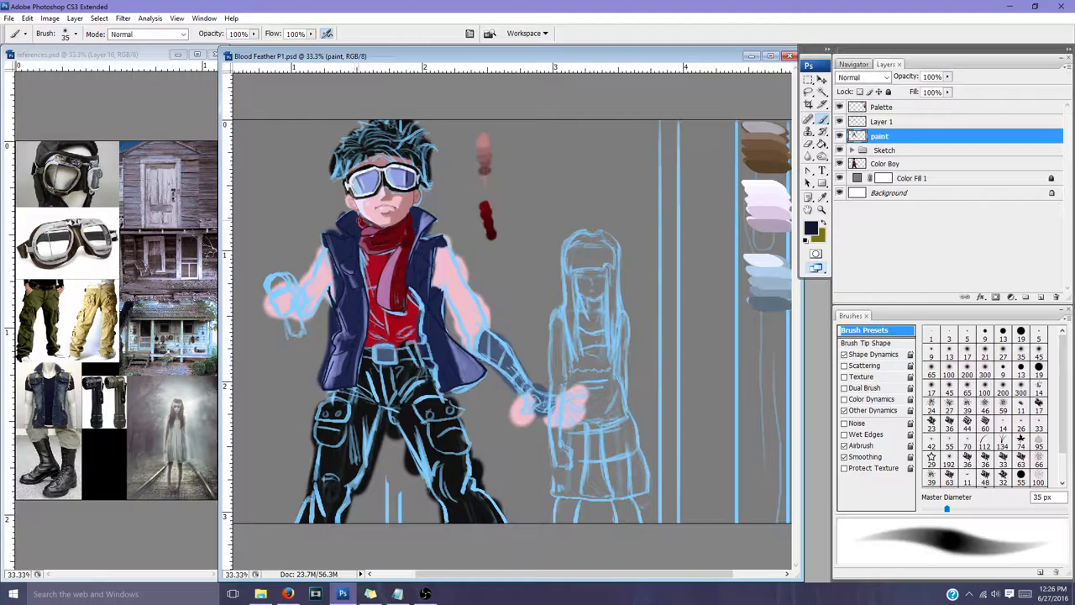
On Layer 1, add blue highlights to trousers, belt and boots, and shade the vest
left_click(883, 121)
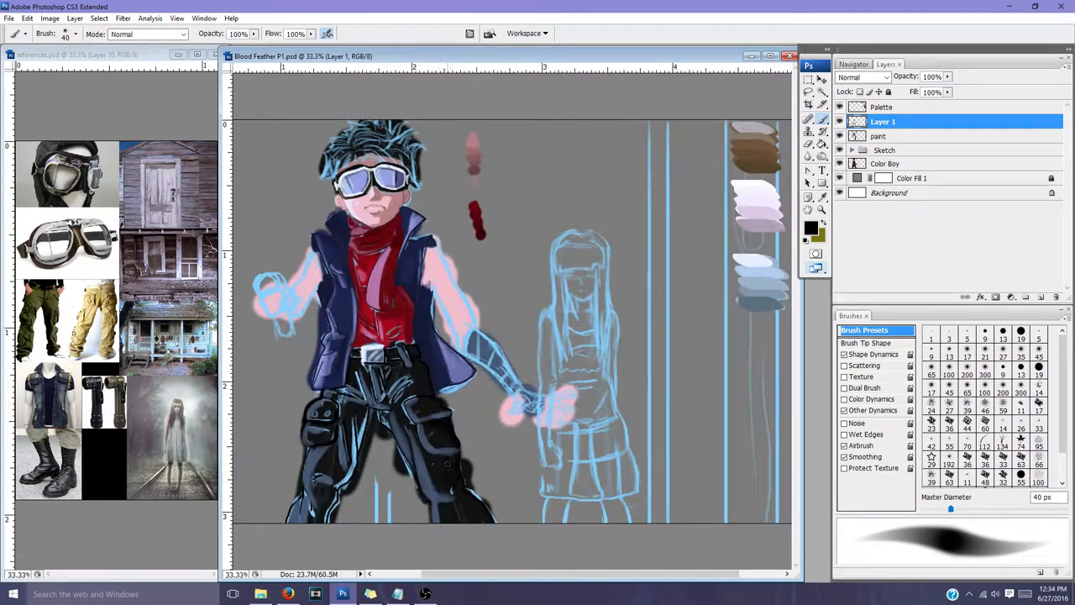
left_click(879, 135)
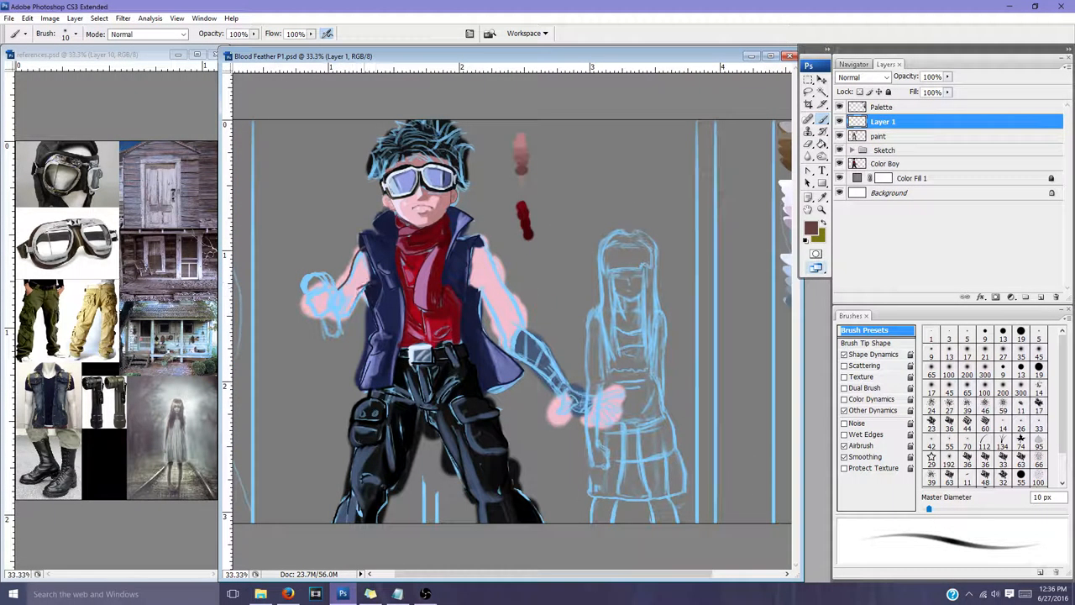
On Layer 2, paint the blue-grey arm wrap, hand and held object, then hide Sketch
left_click(882, 107)
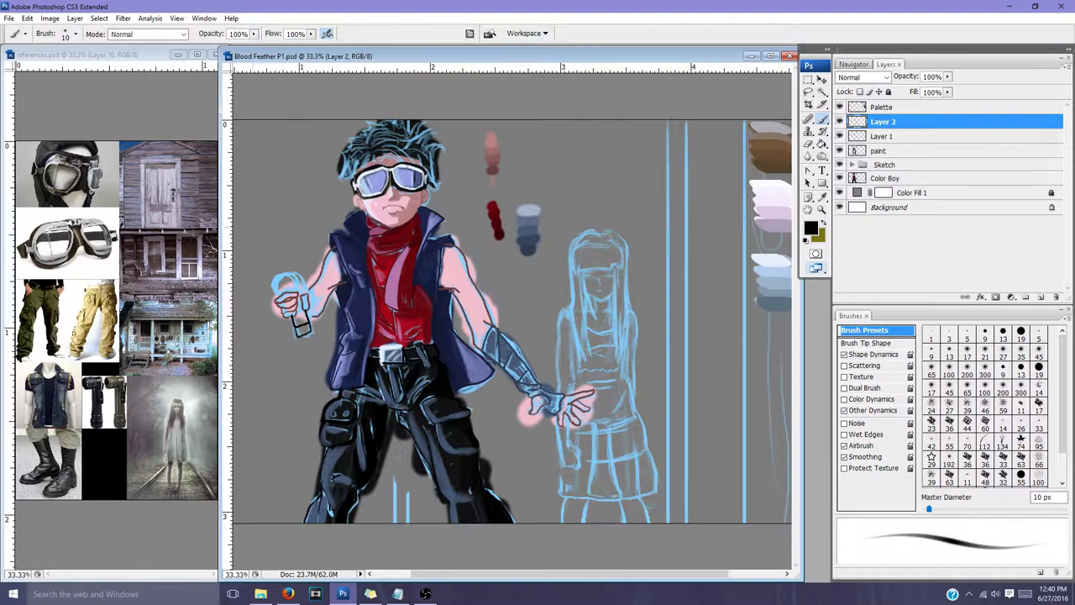
left_click(882, 136)
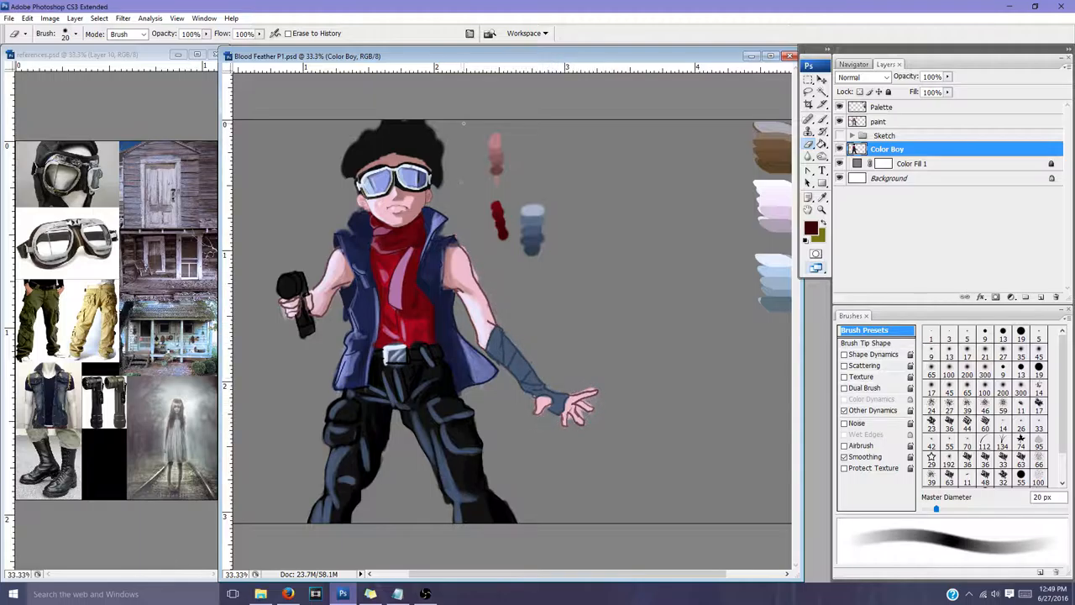
Paint the boy's hair black, remove the blue guide layer, and shade the Color Girl dress
left_click(880, 121)
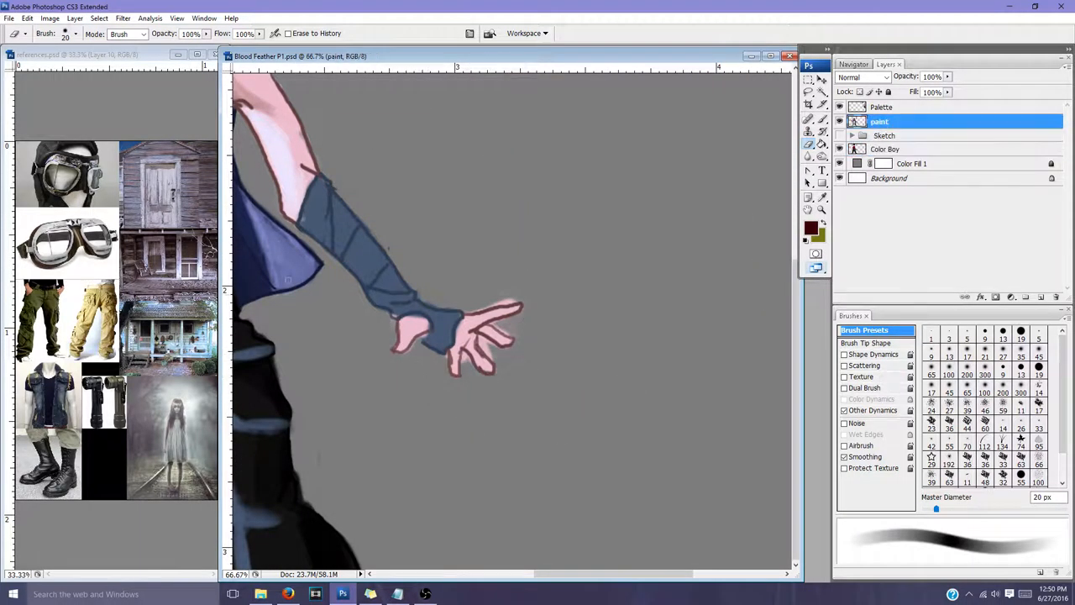
left_click(886, 163)
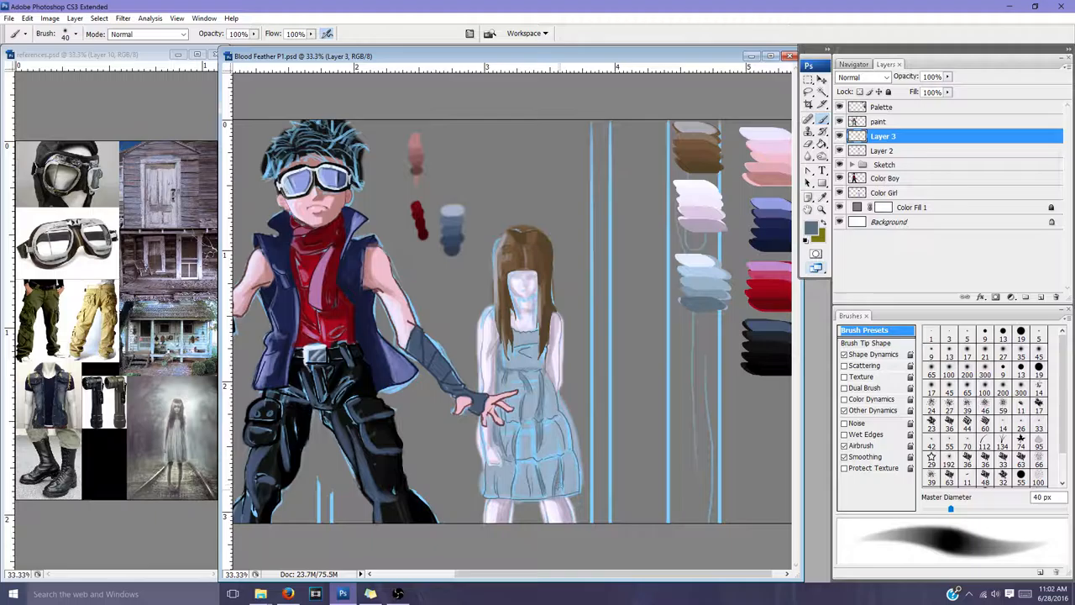
left_click_drag(951, 509, 964, 509)
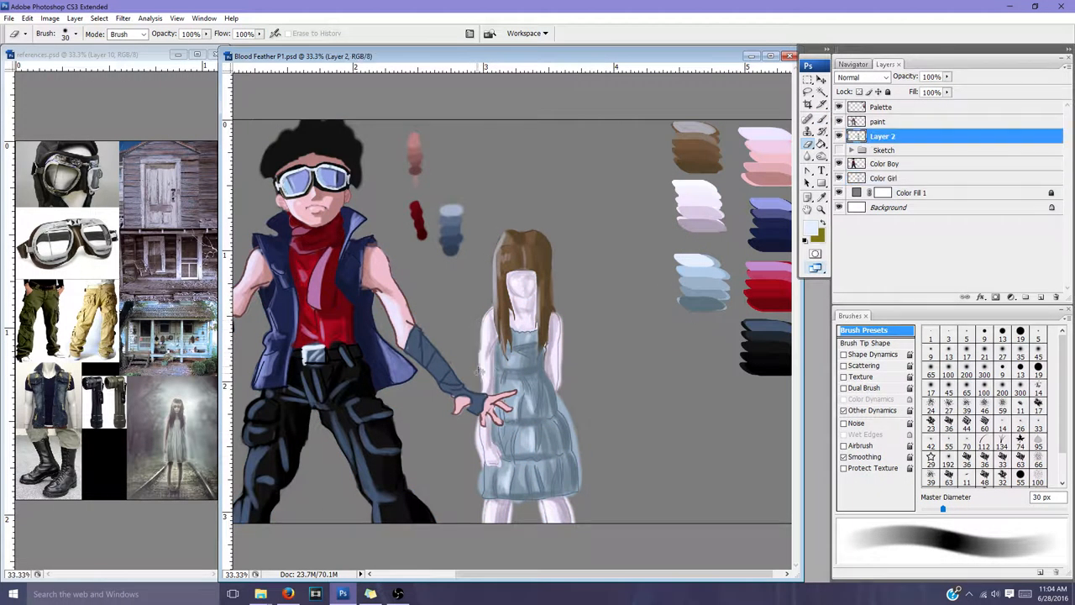
left_click(886, 177)
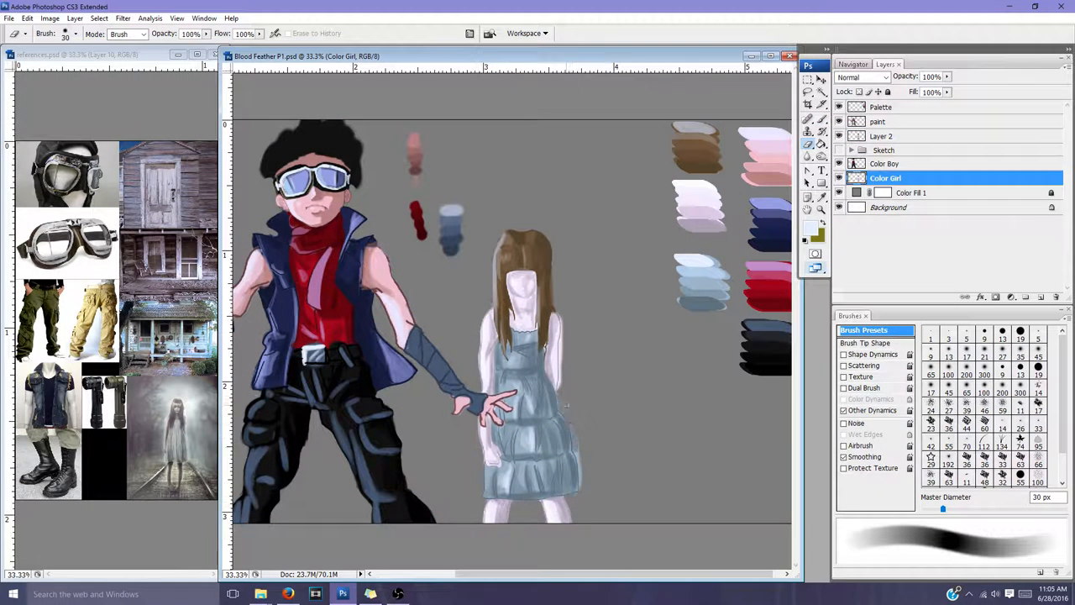
left_click(883, 136)
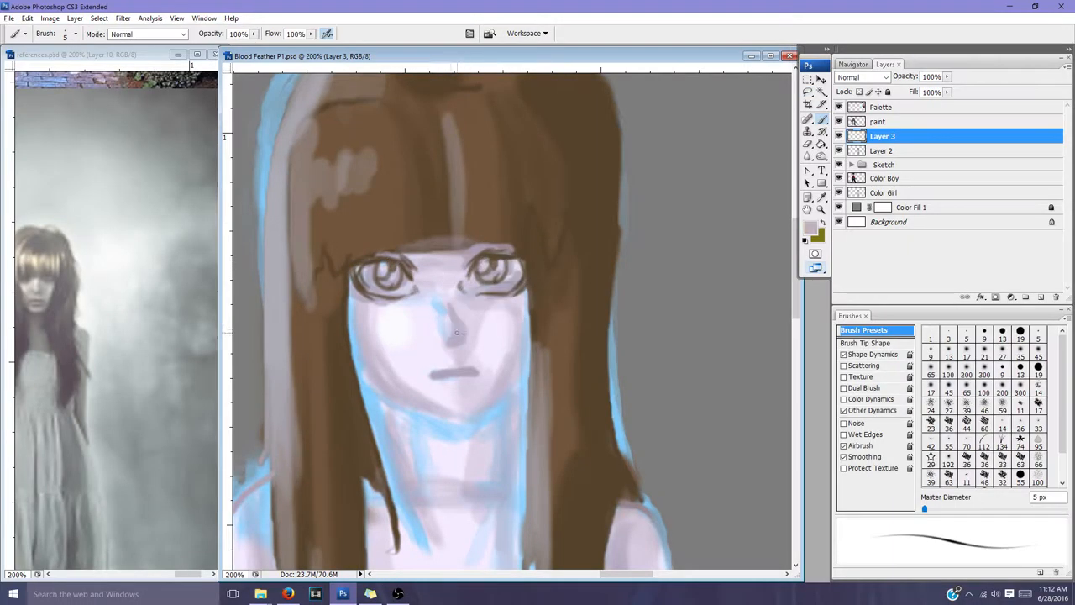
At 200% on Layer 3, refine the girl's eyes, nose shading and small frowning mouth
left_click(437, 332)
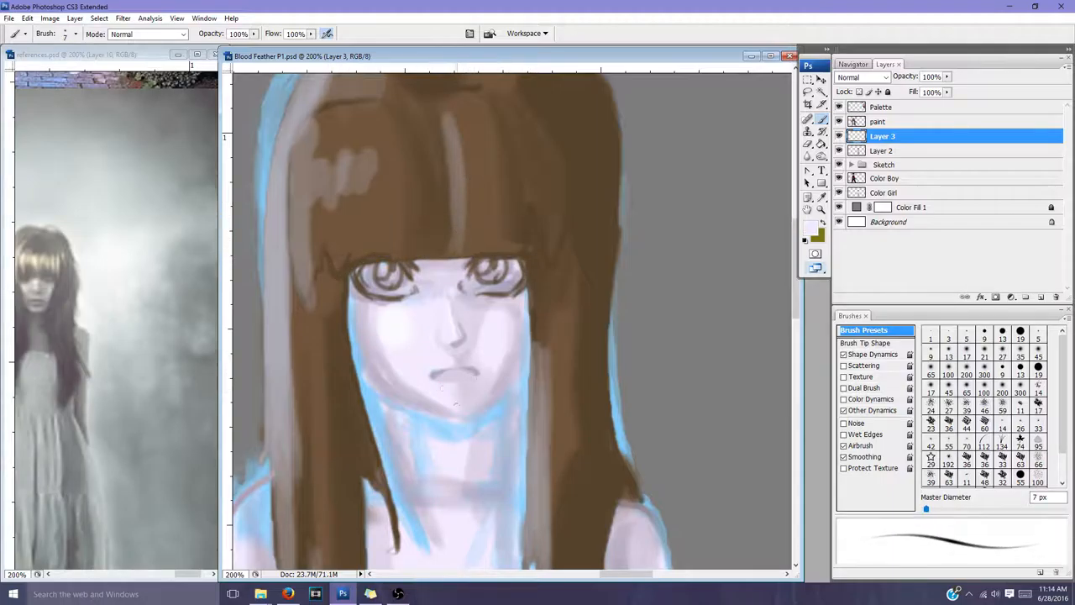
left_click(881, 150)
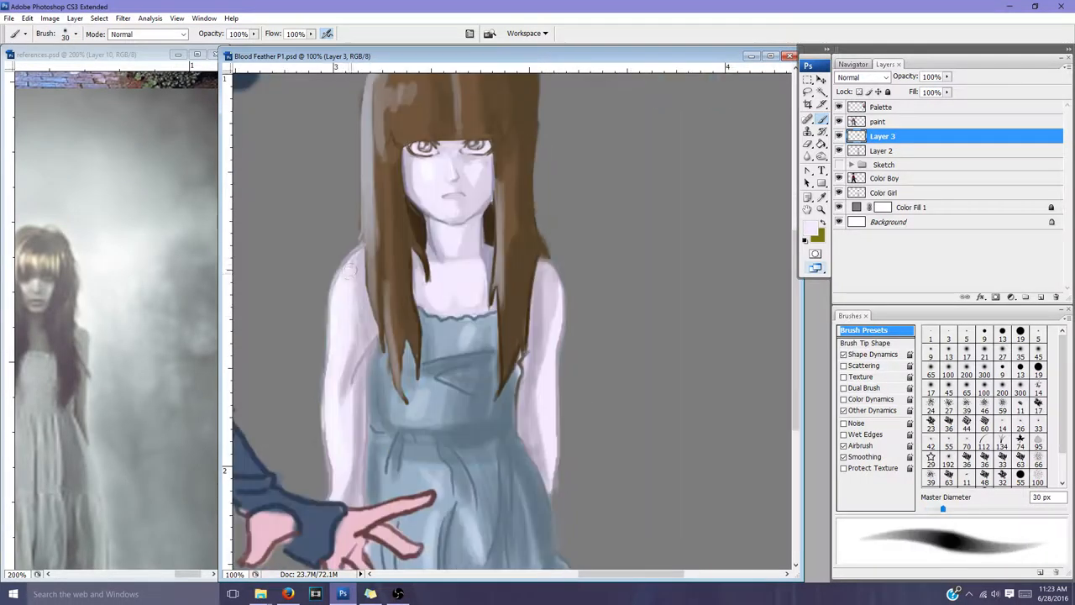
Paint soft blue-grey shading on the girl's pale arms and tiered dress across Layers 2 and 3
left_click(881, 151)
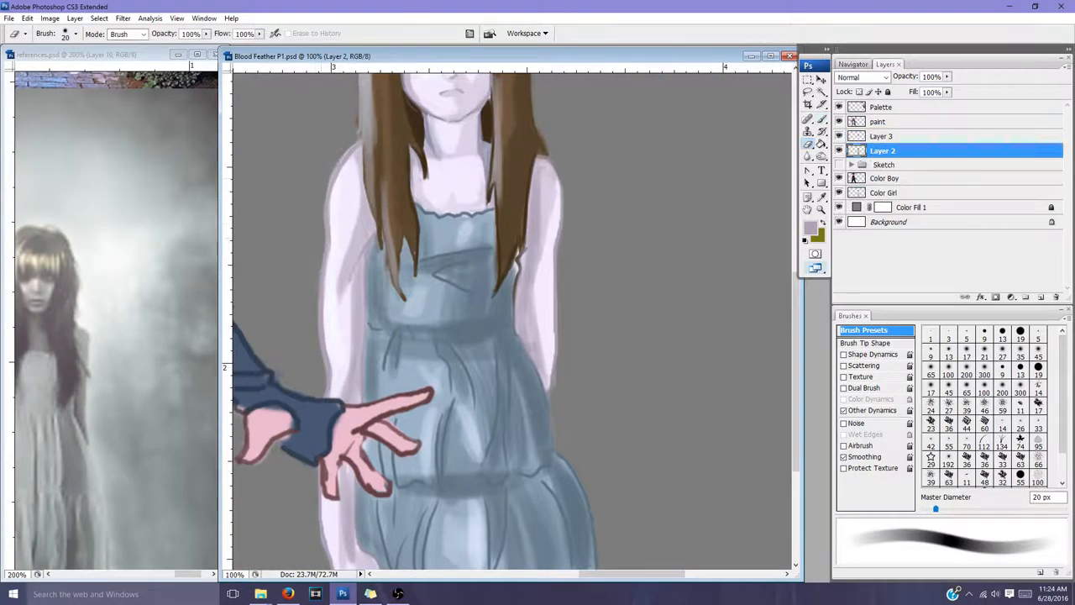
left_click(903, 136)
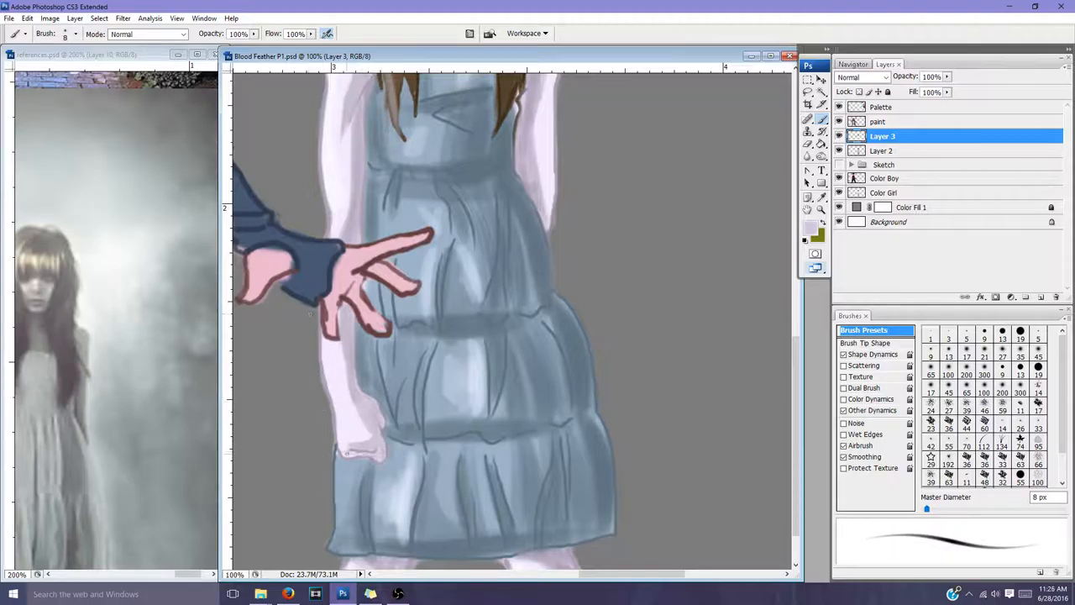
left_click(885, 192)
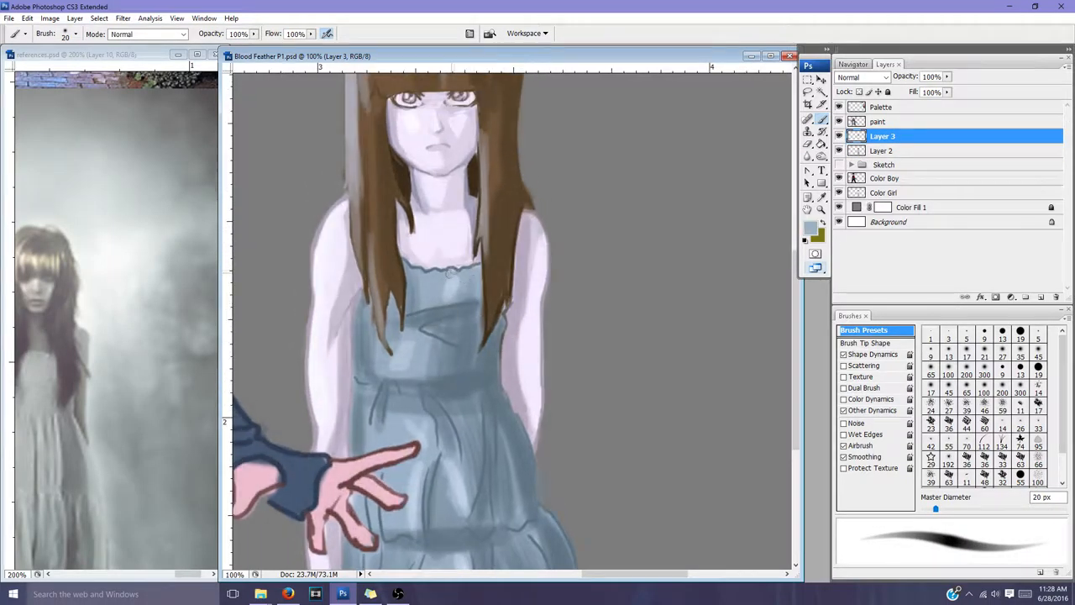
scroll("down", 3)
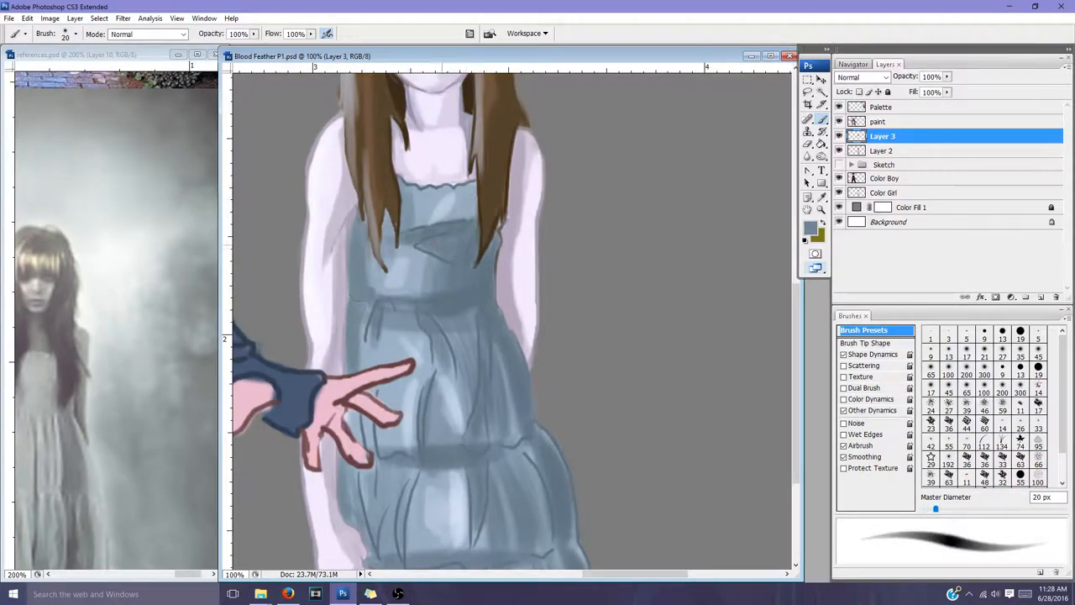
scroll("down", 3)
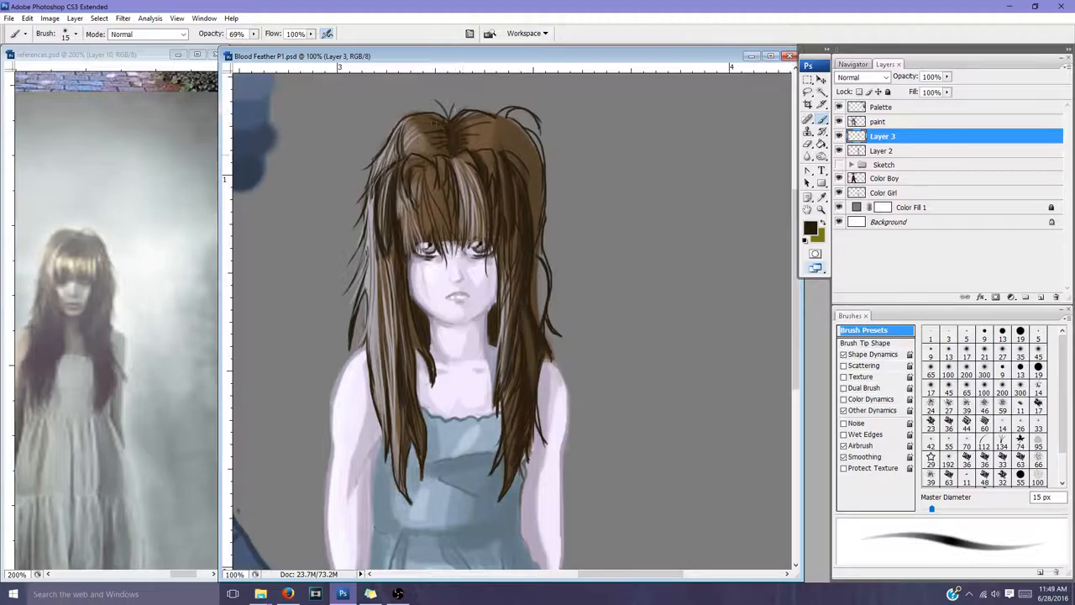
Paint messy dark-brown hair strands and light streaks with a 69% opacity brush on Layers 2 and 3
left_click(881, 150)
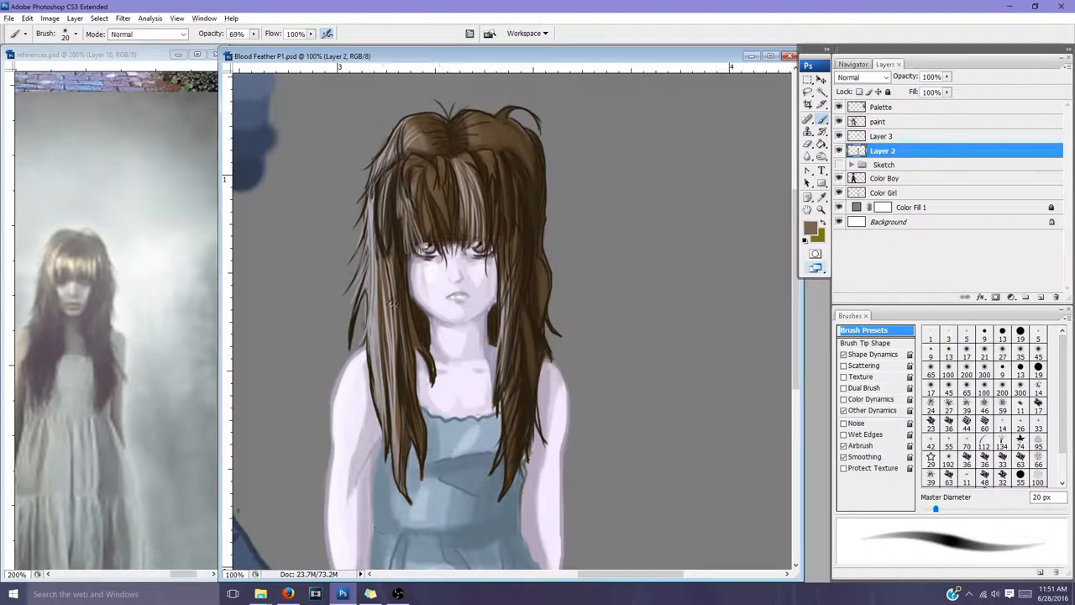
left_click(882, 135)
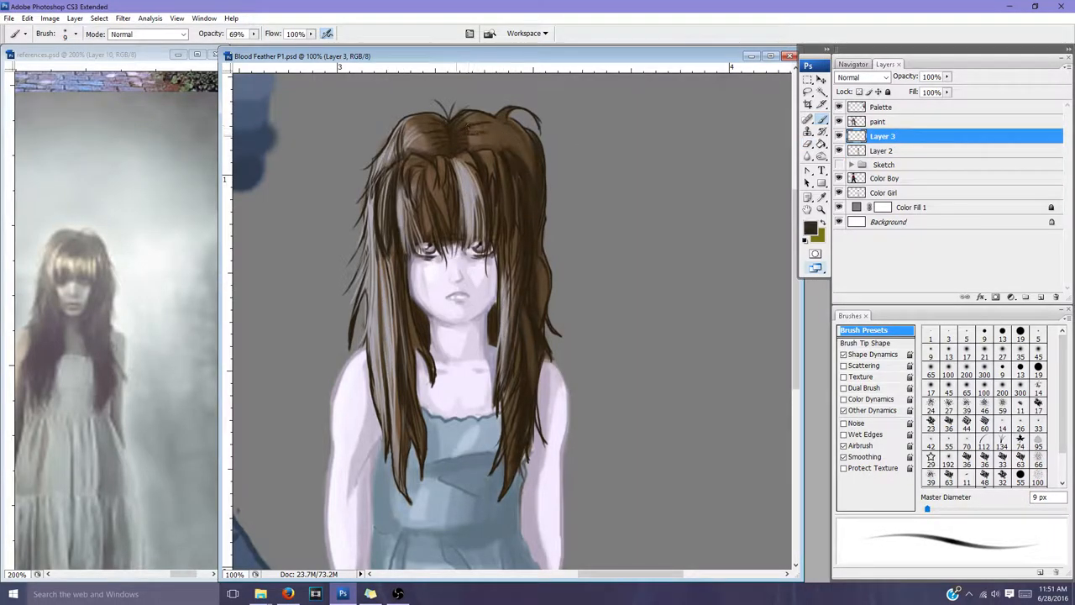
left_click(882, 150)
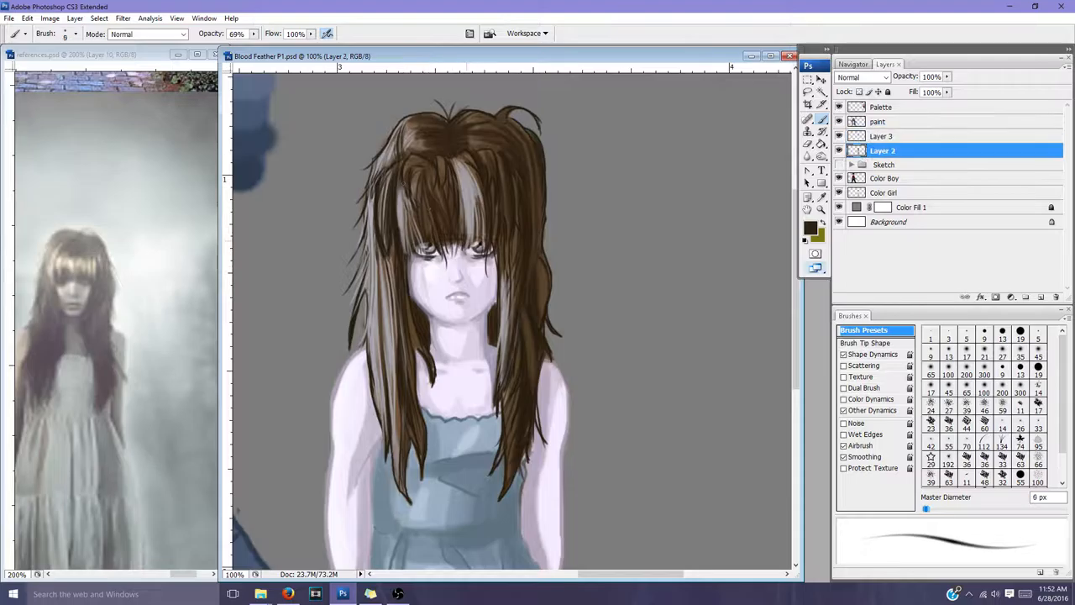
left_click(883, 135)
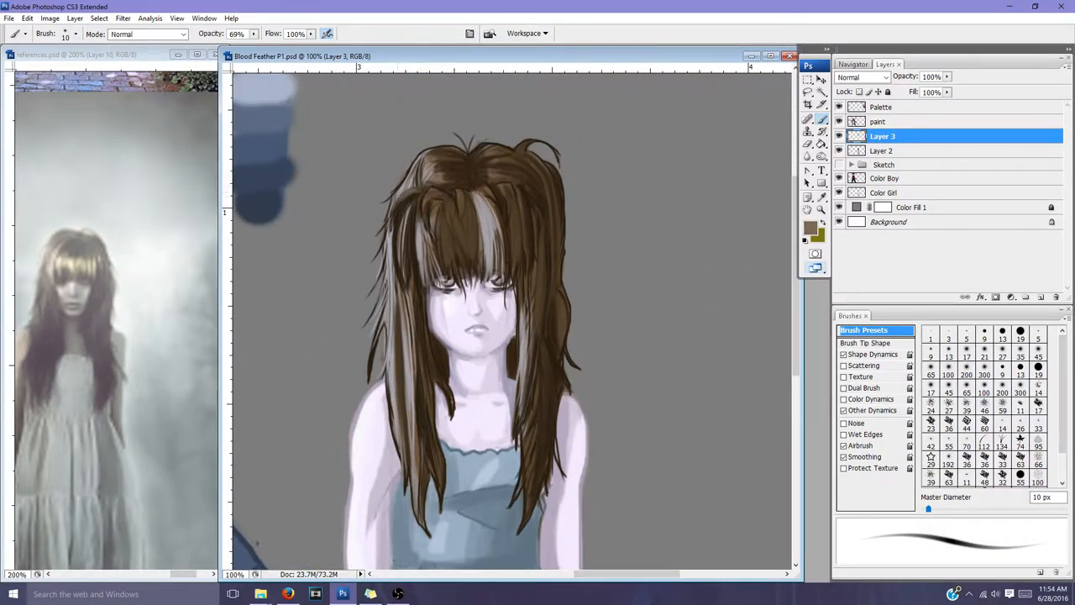
left_click(147, 34)
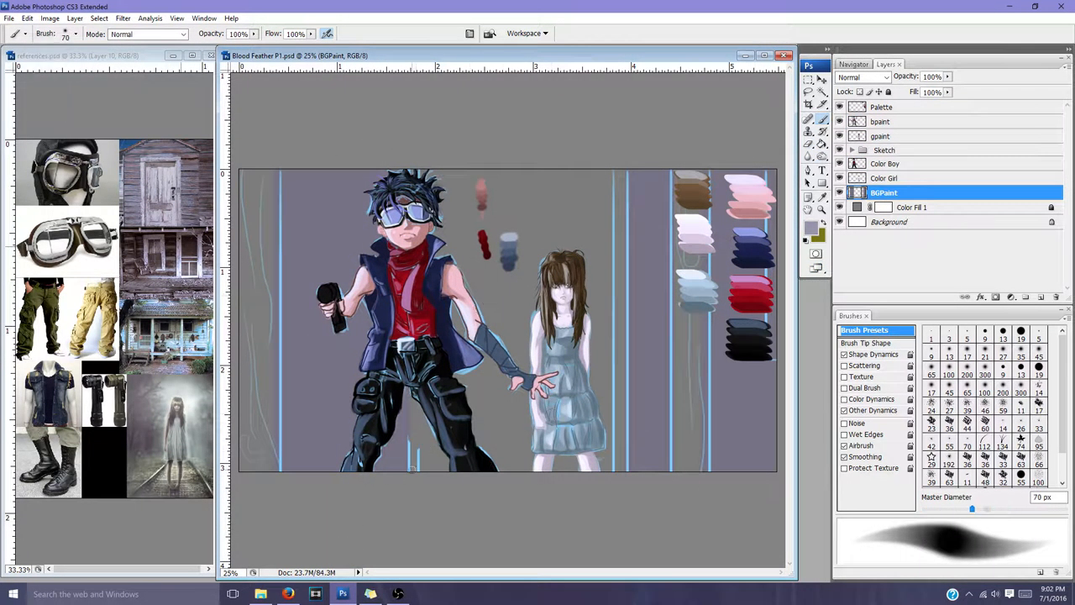
Brush weathered wooden planks on BGPaint, then lighten the wood with the Dodge tool on Midtones
left_click_drag(972, 508, 1032, 508)
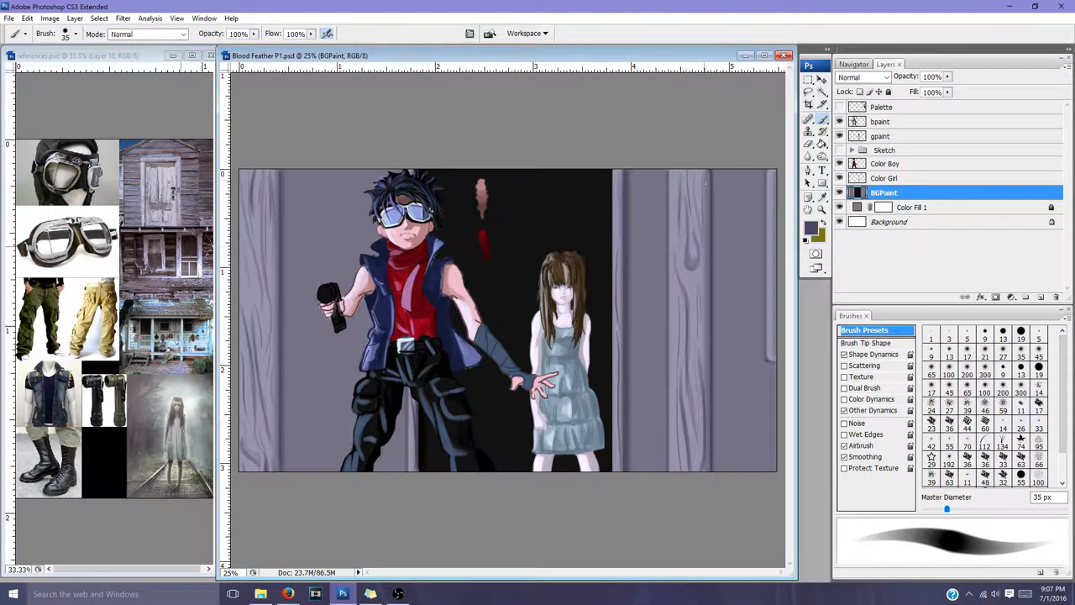
left_click(810, 220)
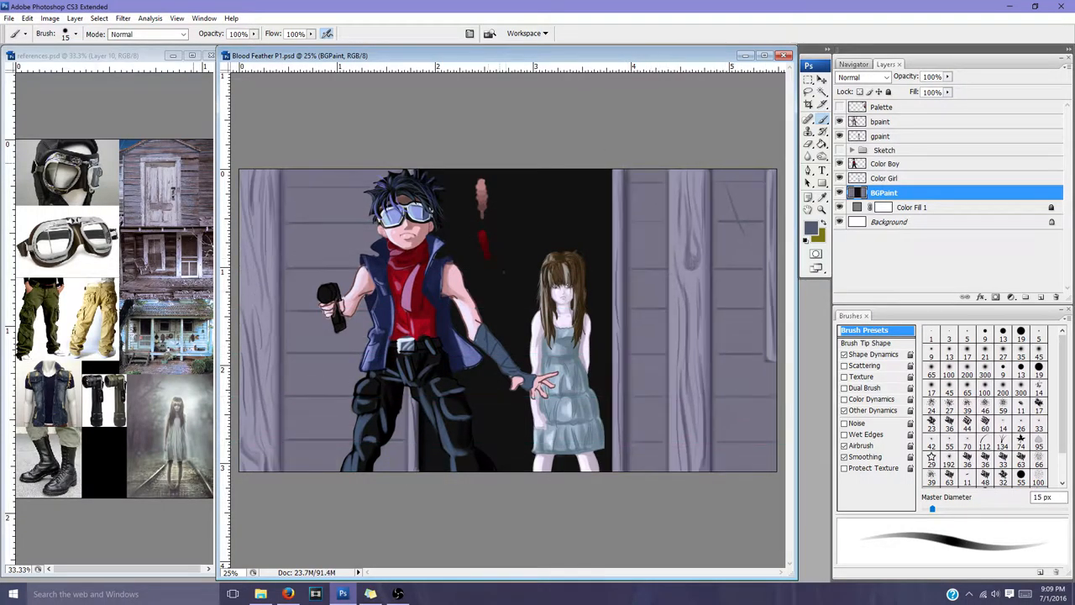
left_click(808, 156)
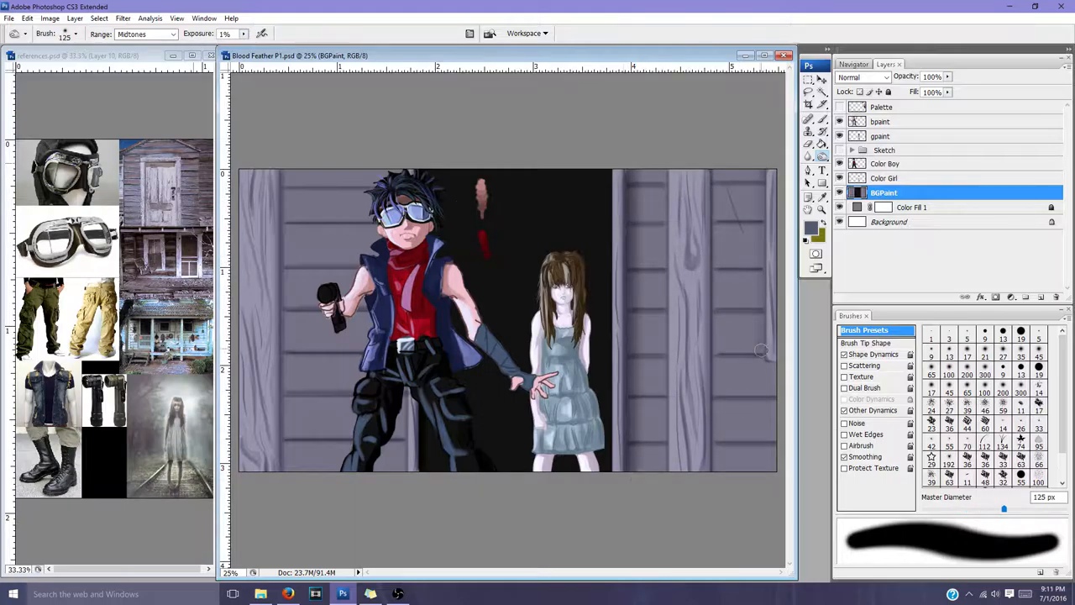
left_click(143, 33)
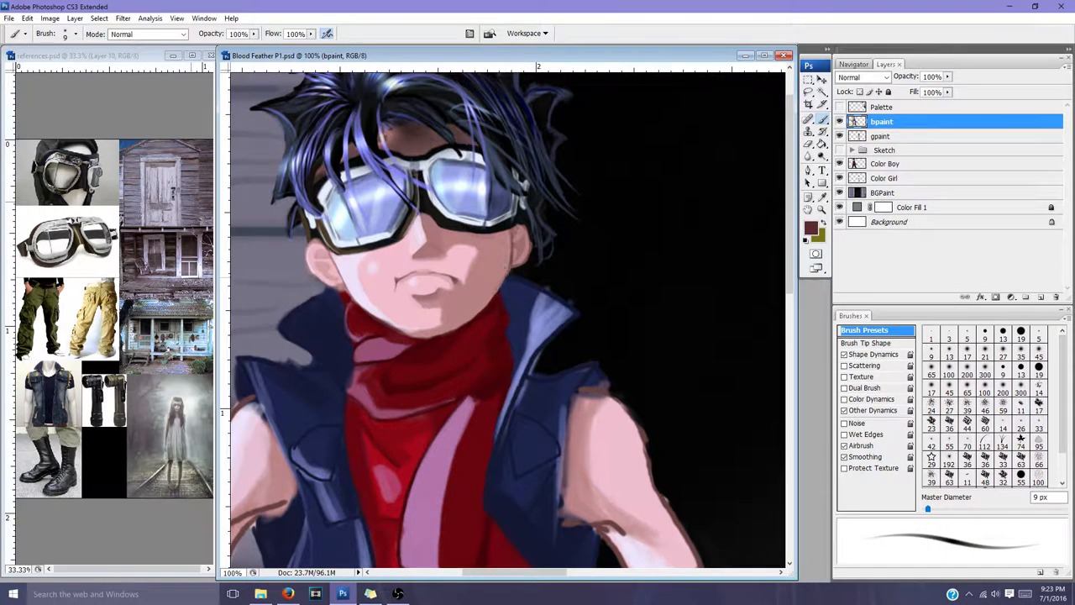
On the bpaint layer, paint highlights onto the boy's hair, goggles, red scarf and vest
scroll("down", 3)
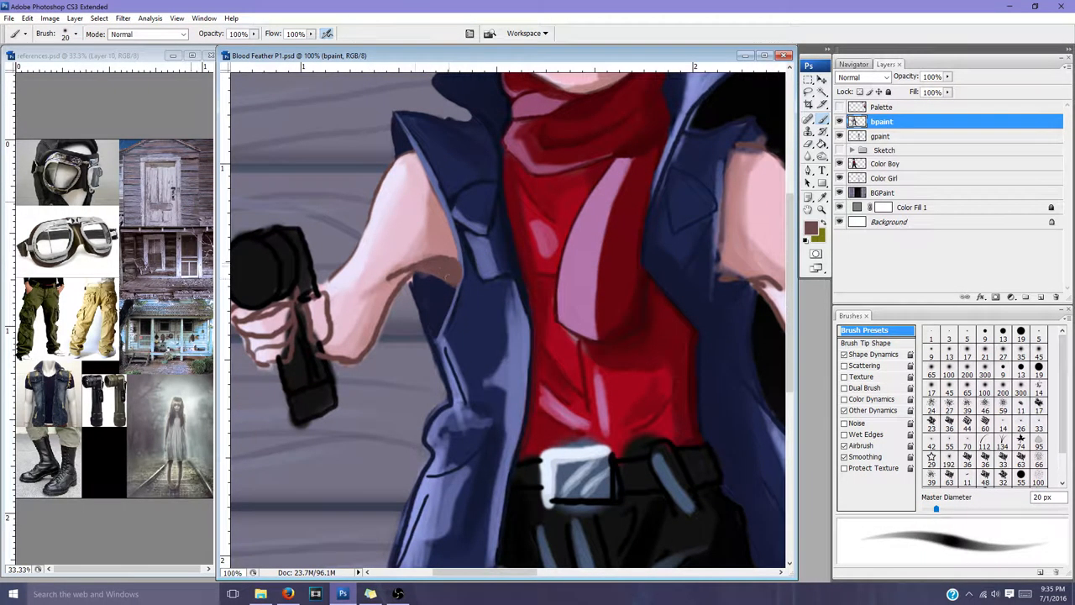
left_click(886, 163)
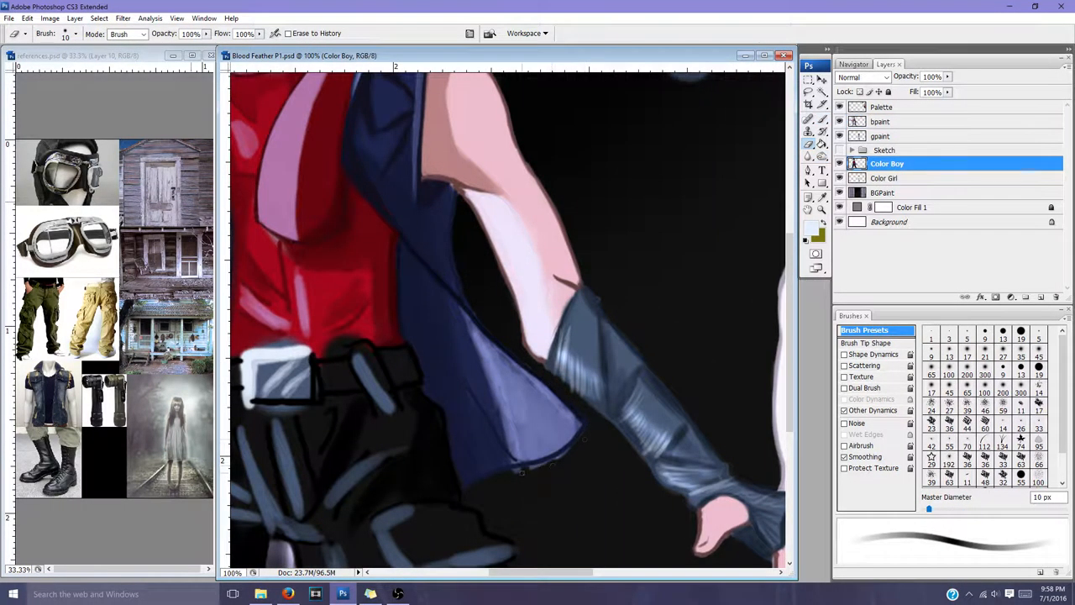
Erase stray paint around the boy's gloved arm on the Color Boy layer
left_click(881, 121)
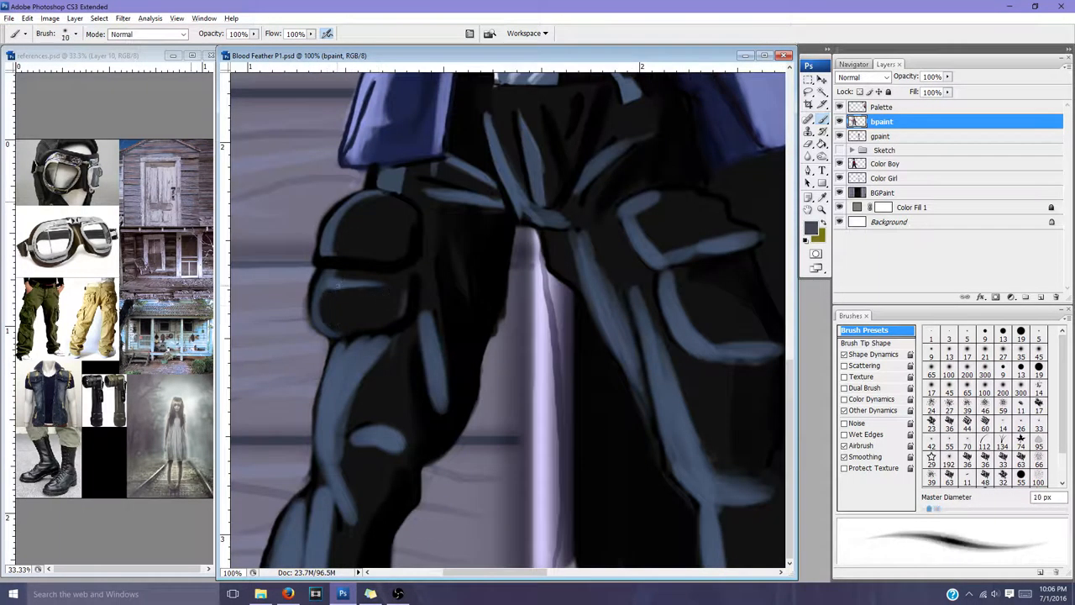
Paint blue-grey highlights onto the boy's black trousers on bpaint
left_click(886, 163)
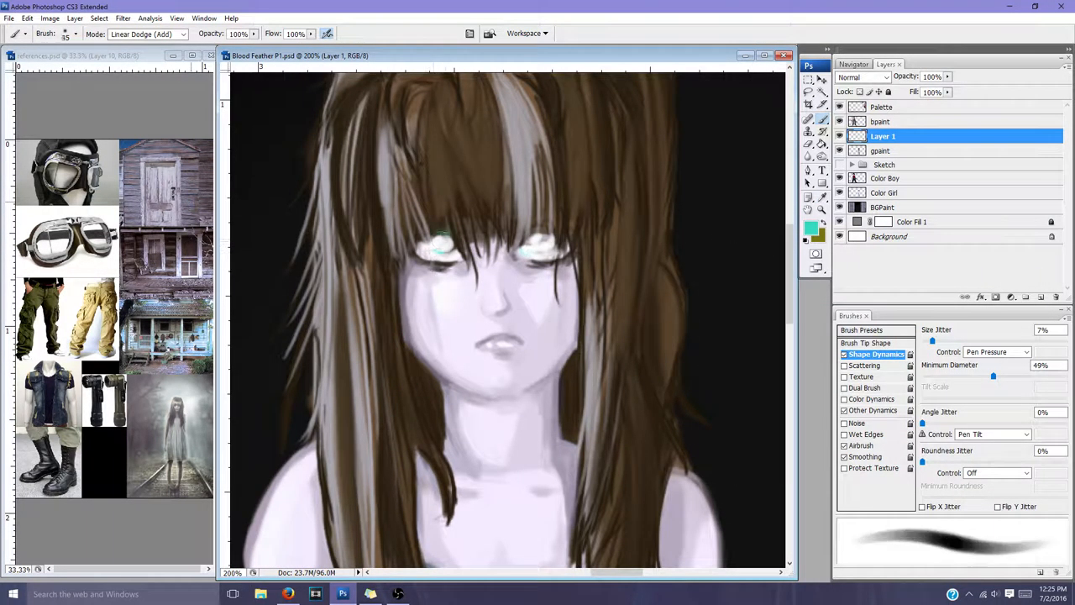
Paint glowing eyes on a Linear Dodge layer, add a teal Outer Glow, and Gaussian Blur
left_click(882, 151)
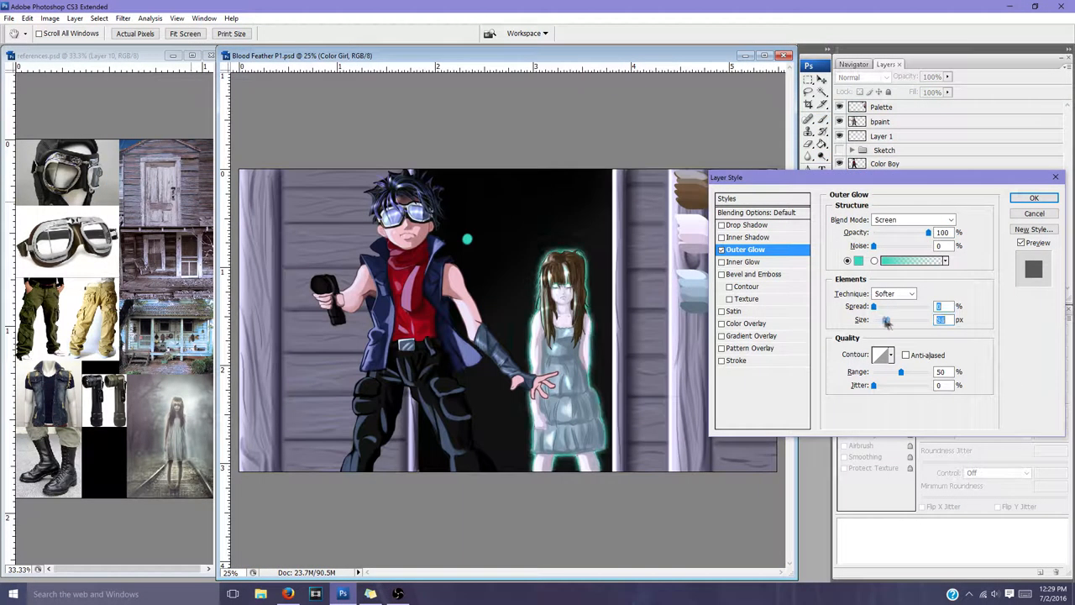
left_click(48, 18)
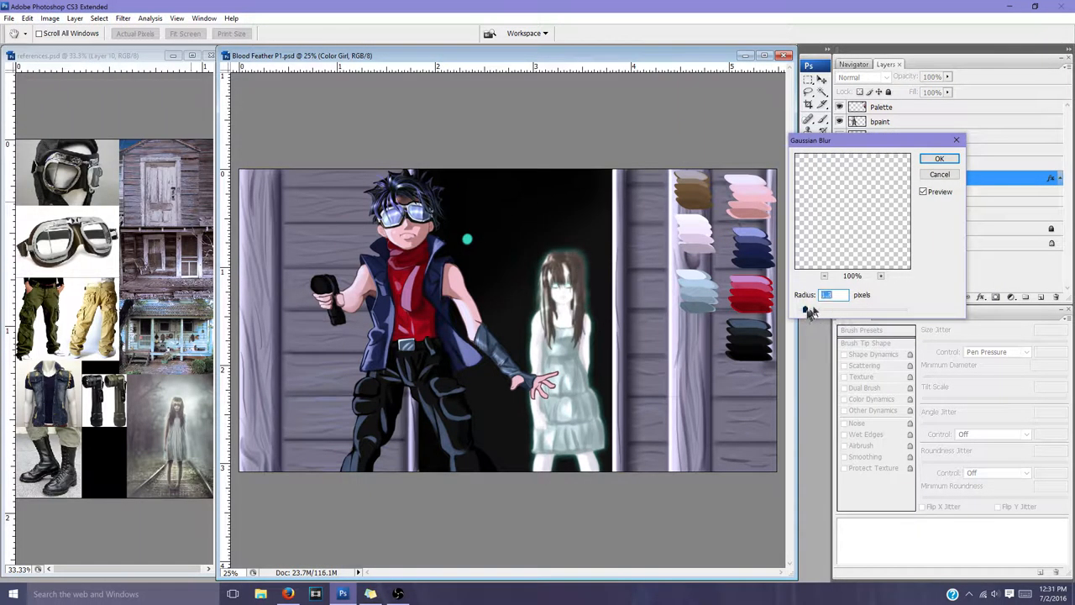
left_click(939, 159)
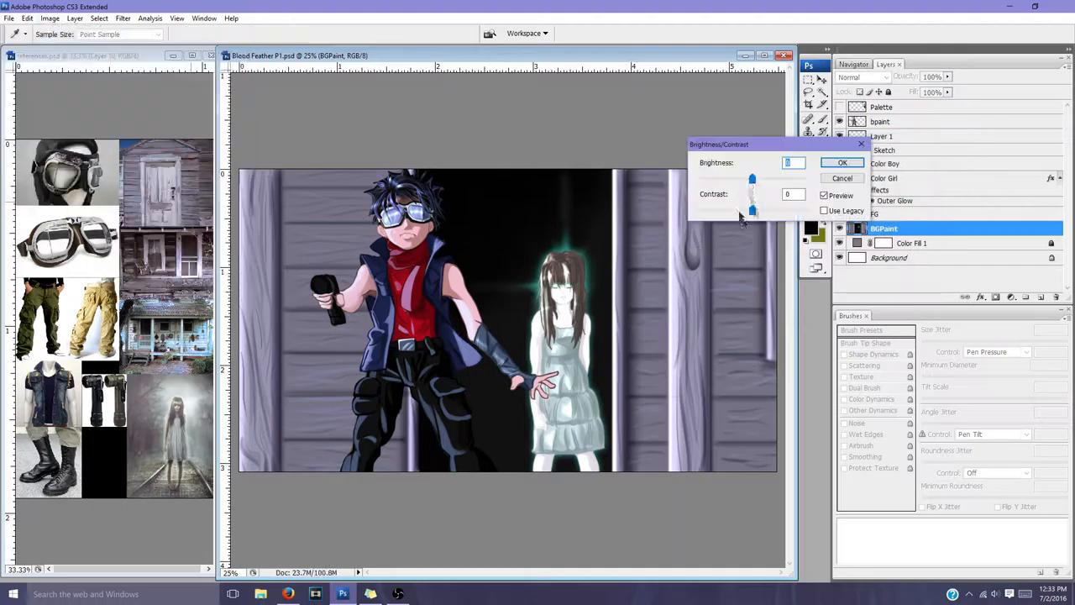
Darken BGPaint with Brightness/Contrast and paint teal doorway streaks using a Linear Dodge brush
left_click(843, 162)
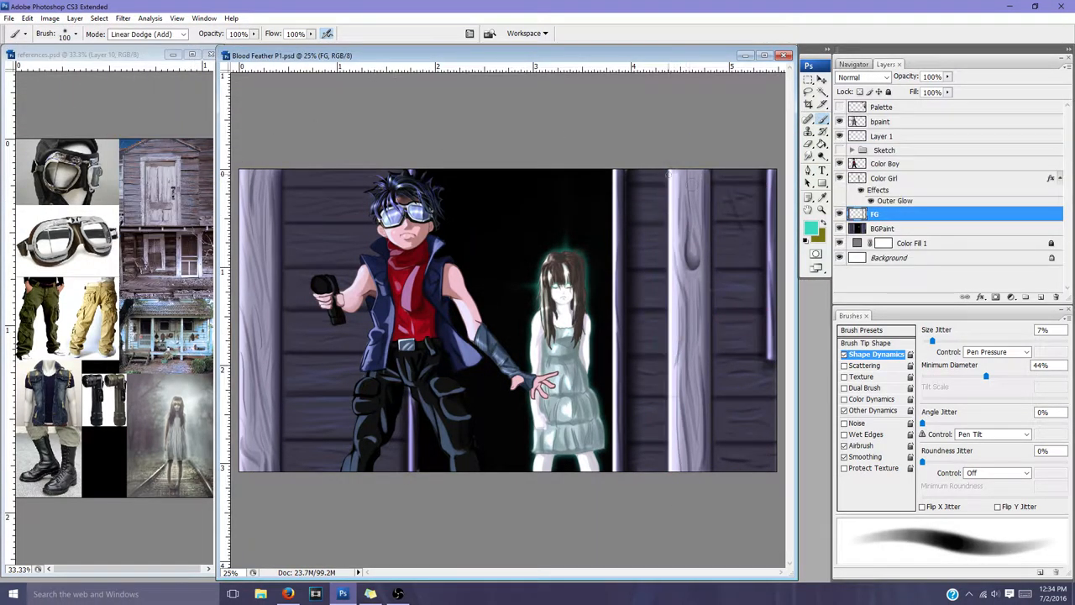
left_click(884, 227)
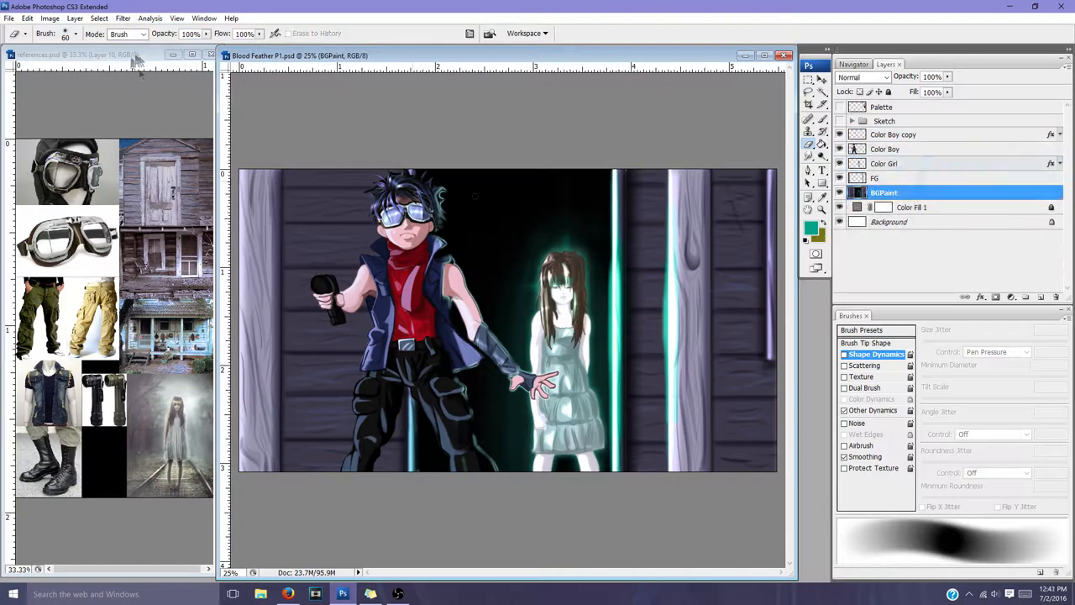
left_click(128, 33)
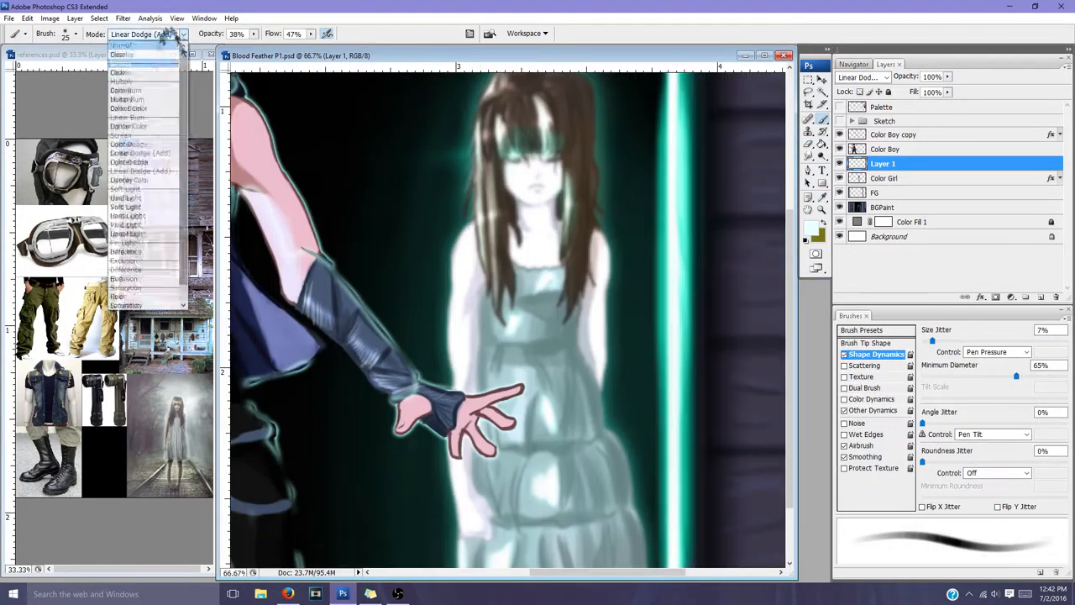
left_click(122, 46)
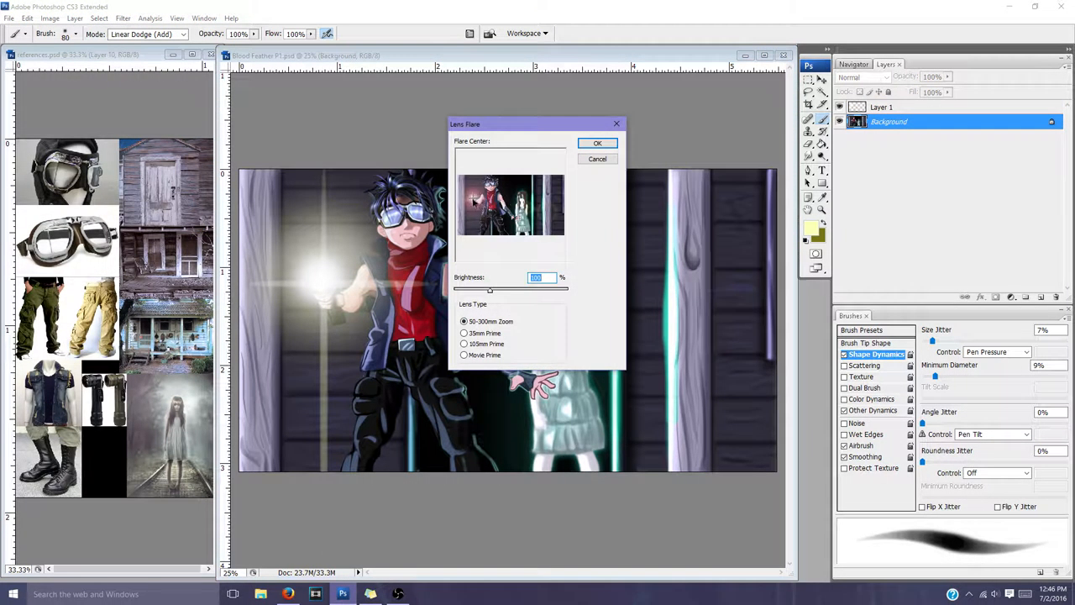
Apply a Lens Flare at the boy's flashlight, set brush Minimum Diameter, and choose Dodge on Highlights
left_click(597, 143)
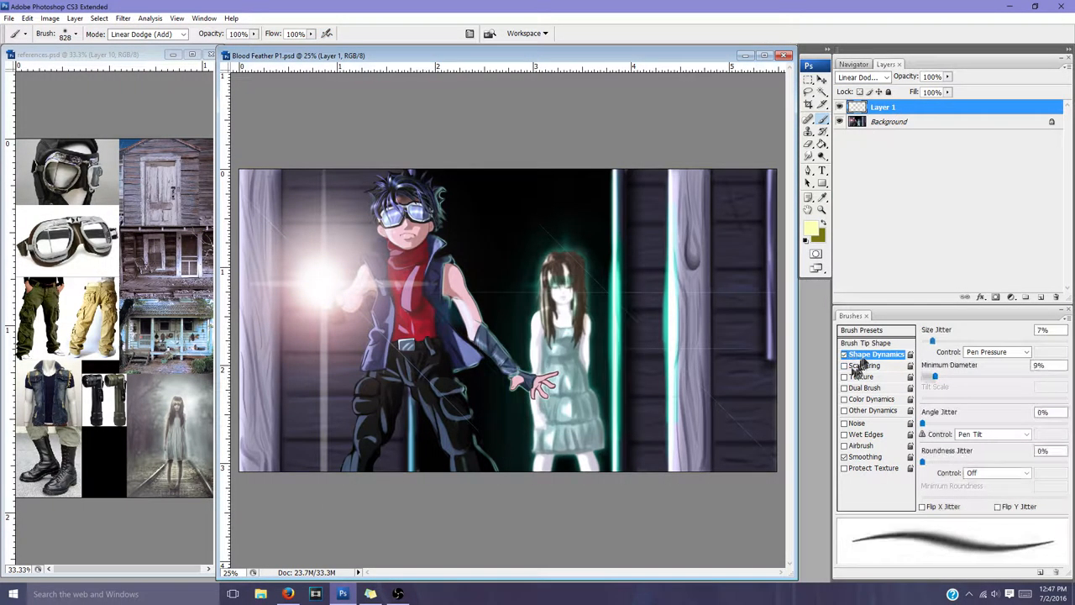
left_click_drag(936, 376, 994, 376)
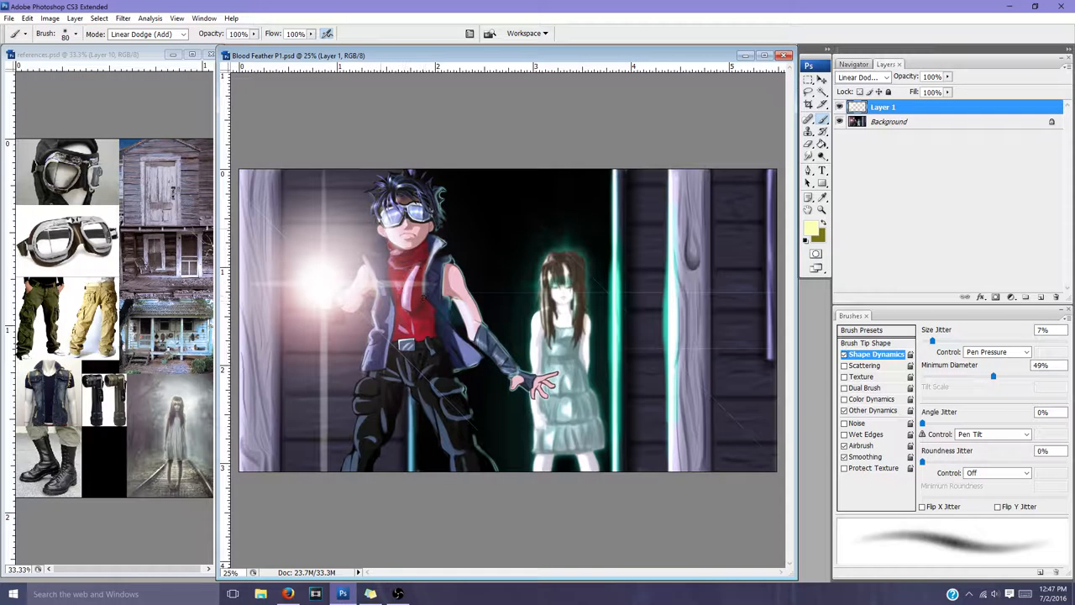
left_click(808, 155)
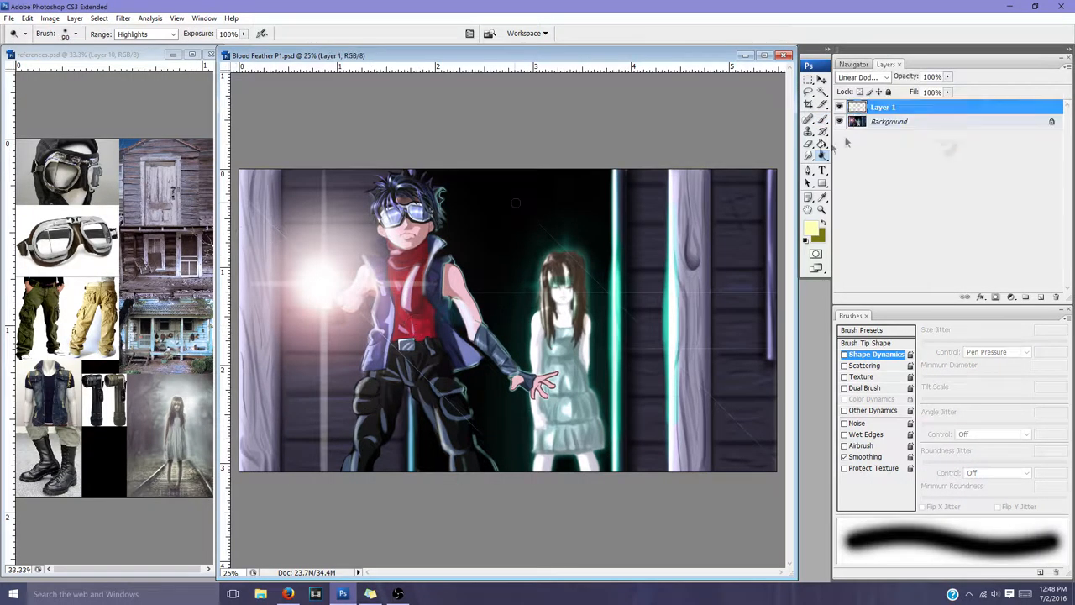